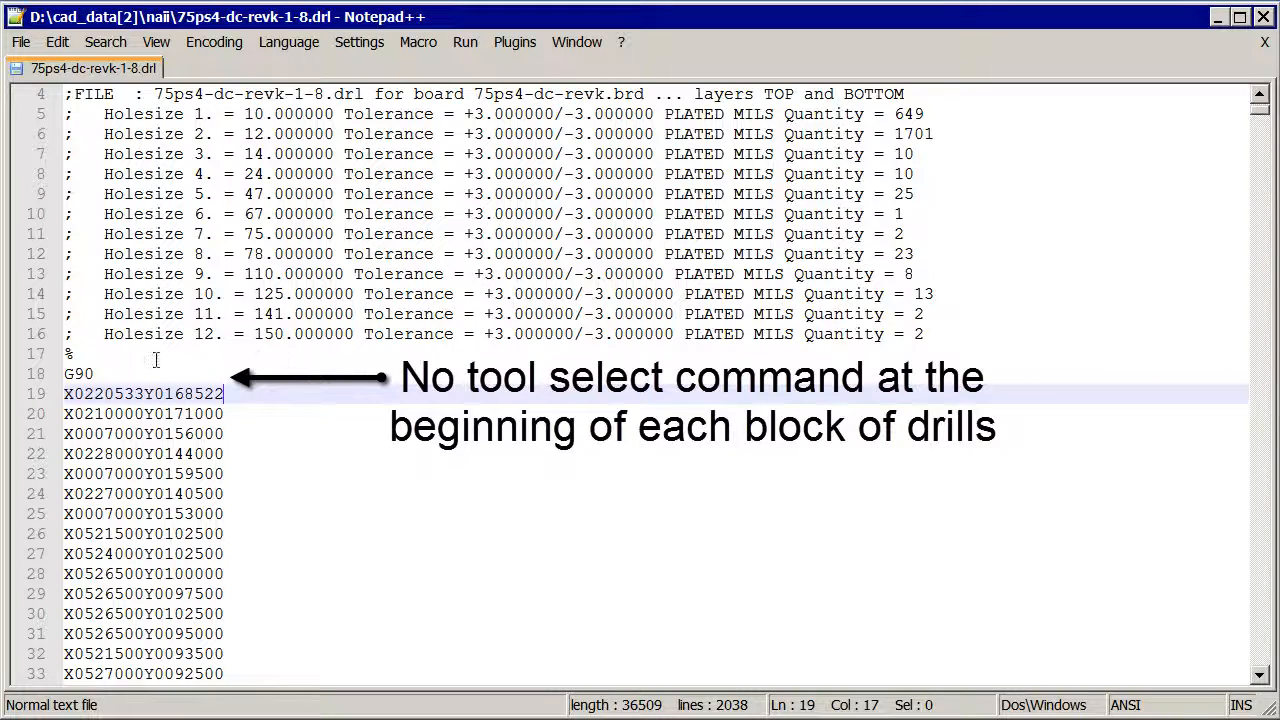
# Step: Insert a blank line after G90, ahead of the first X/Y drill coordinate
pyautogui.click(90, 374)
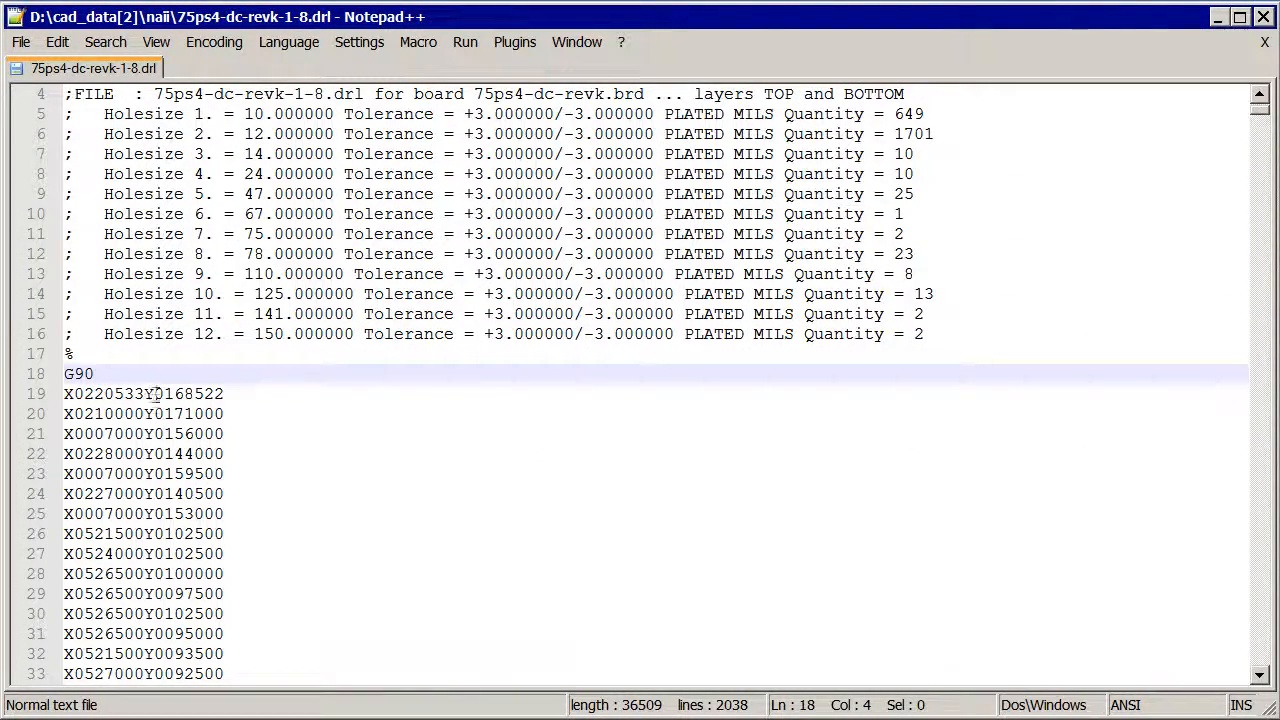
pyautogui.scroll(-3)
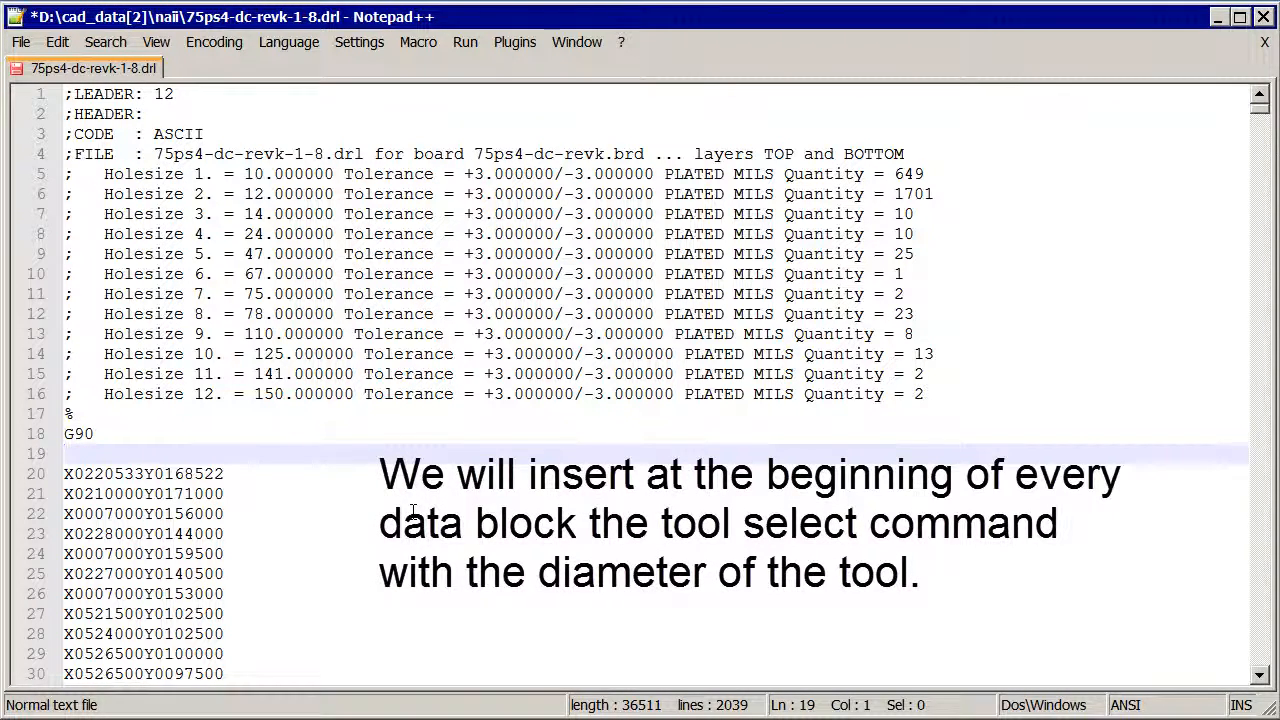
# Step: Add the tool select command T01C0.010 on the new line before the first drill block
pyautogui.write('T01')
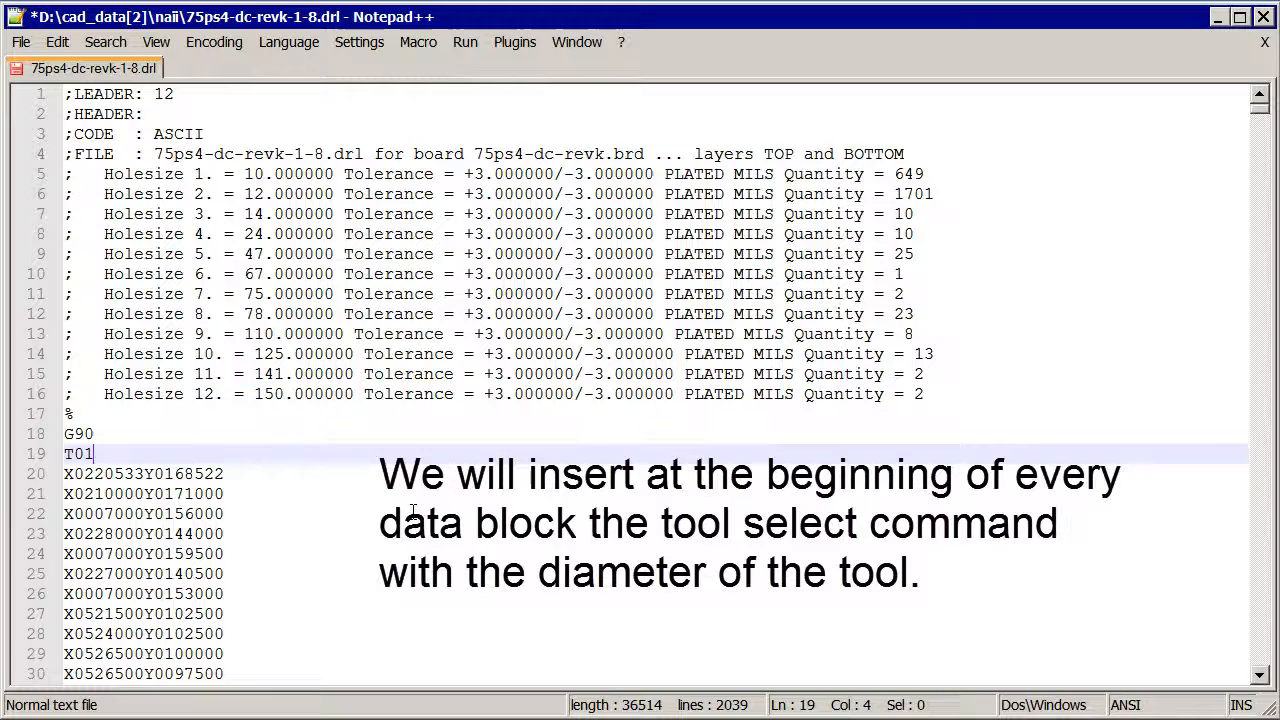
pyautogui.write('C0.010')
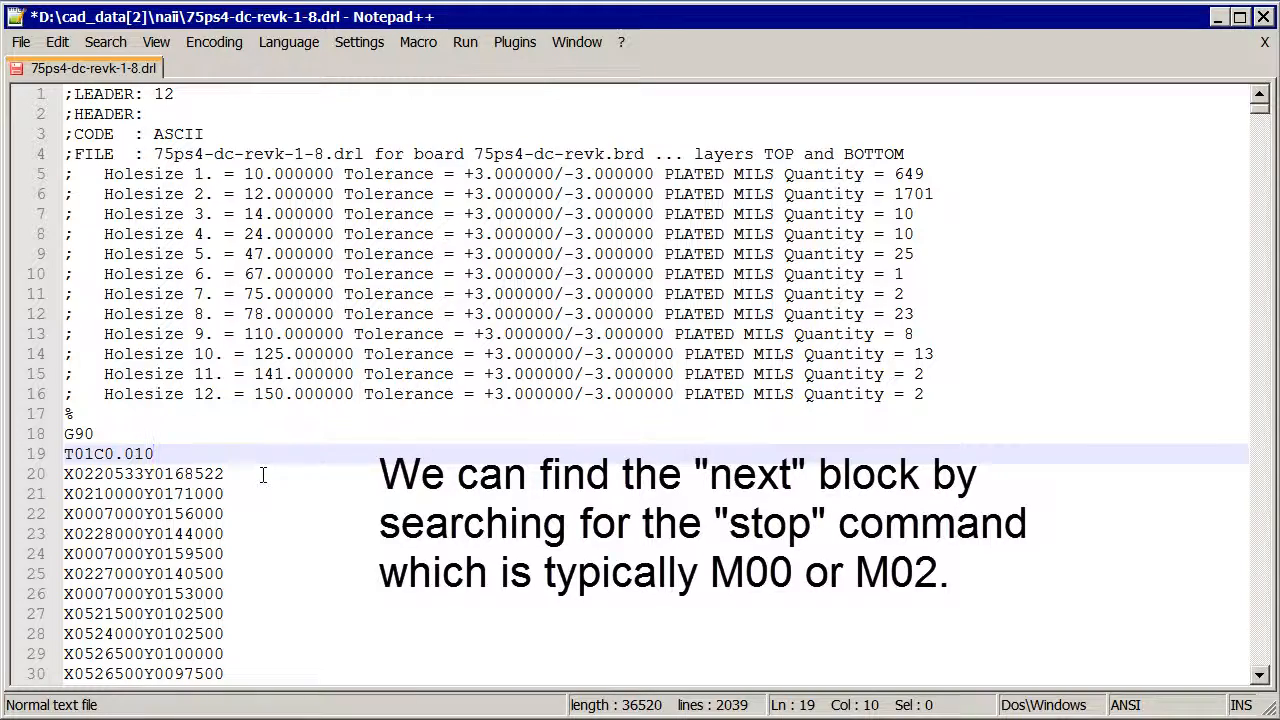
# Step: Find the next M00 block end via a search for M0 and add T02C0.012 after it
pyautogui.click(104, 42)
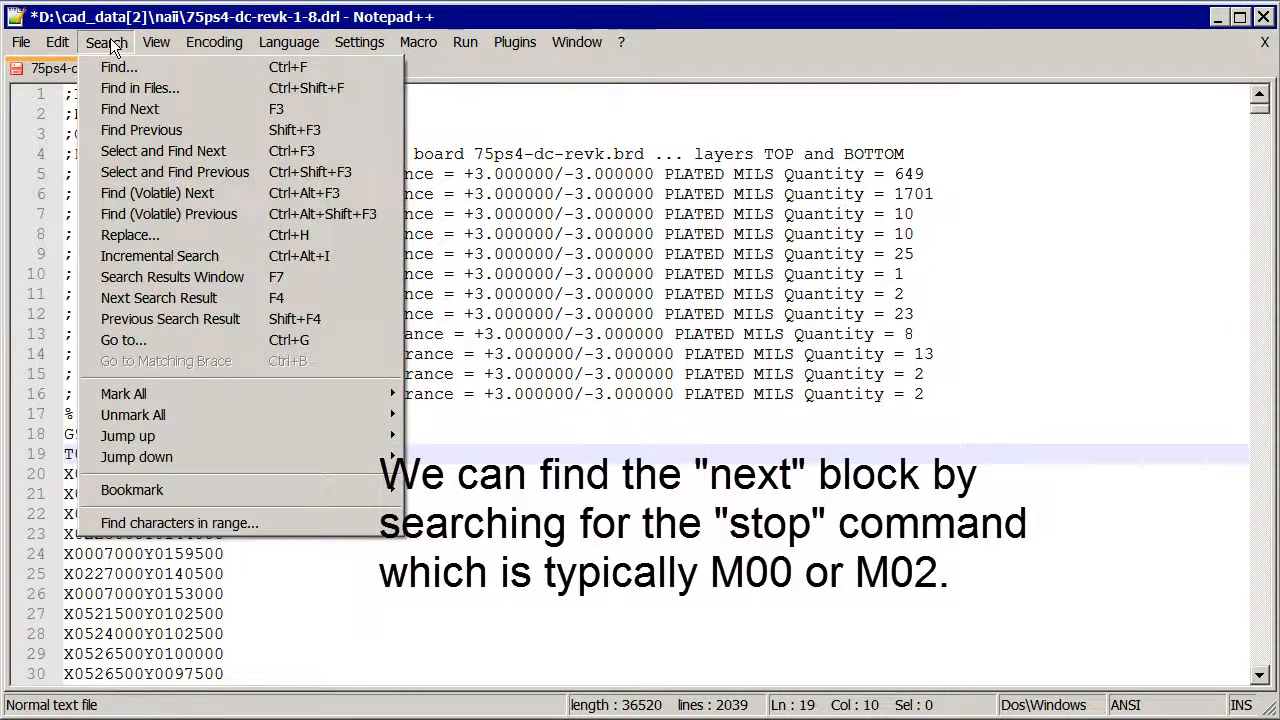
pyautogui.click(136, 68)
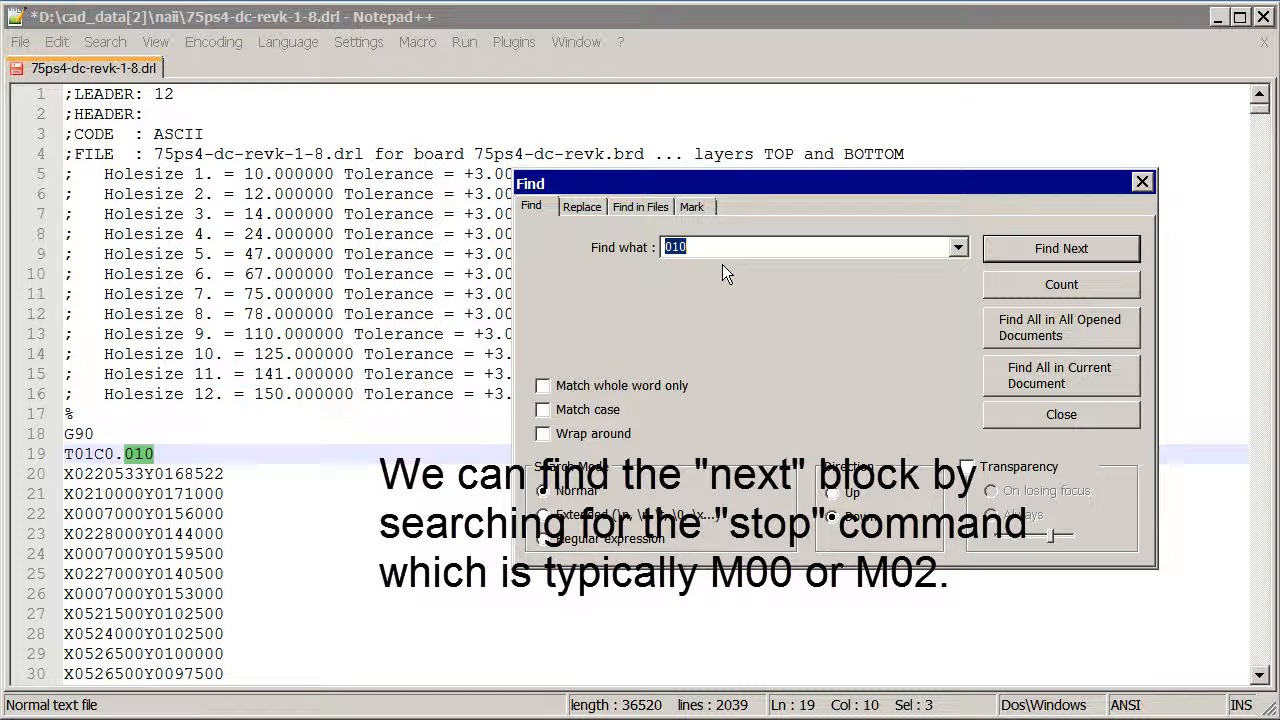
pyautogui.write('M0')
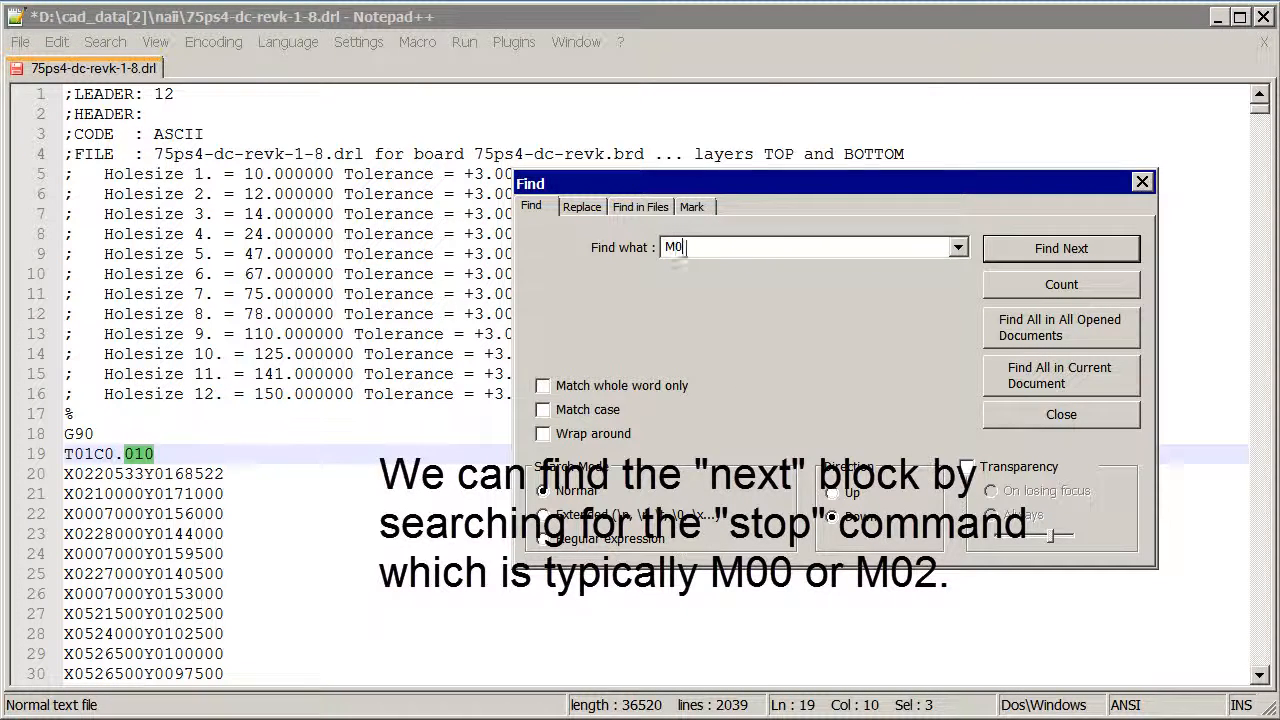
pyautogui.click(1060, 248)
pyautogui.write('T02')
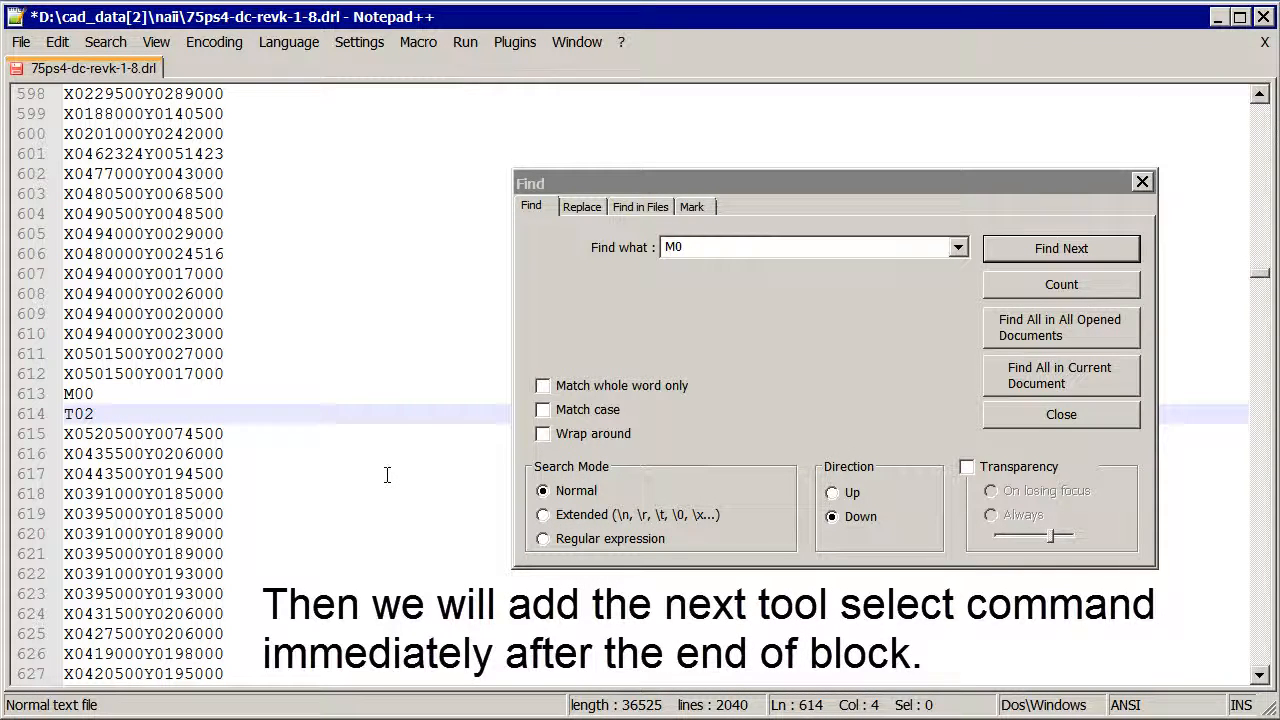
pyautogui.write('C')
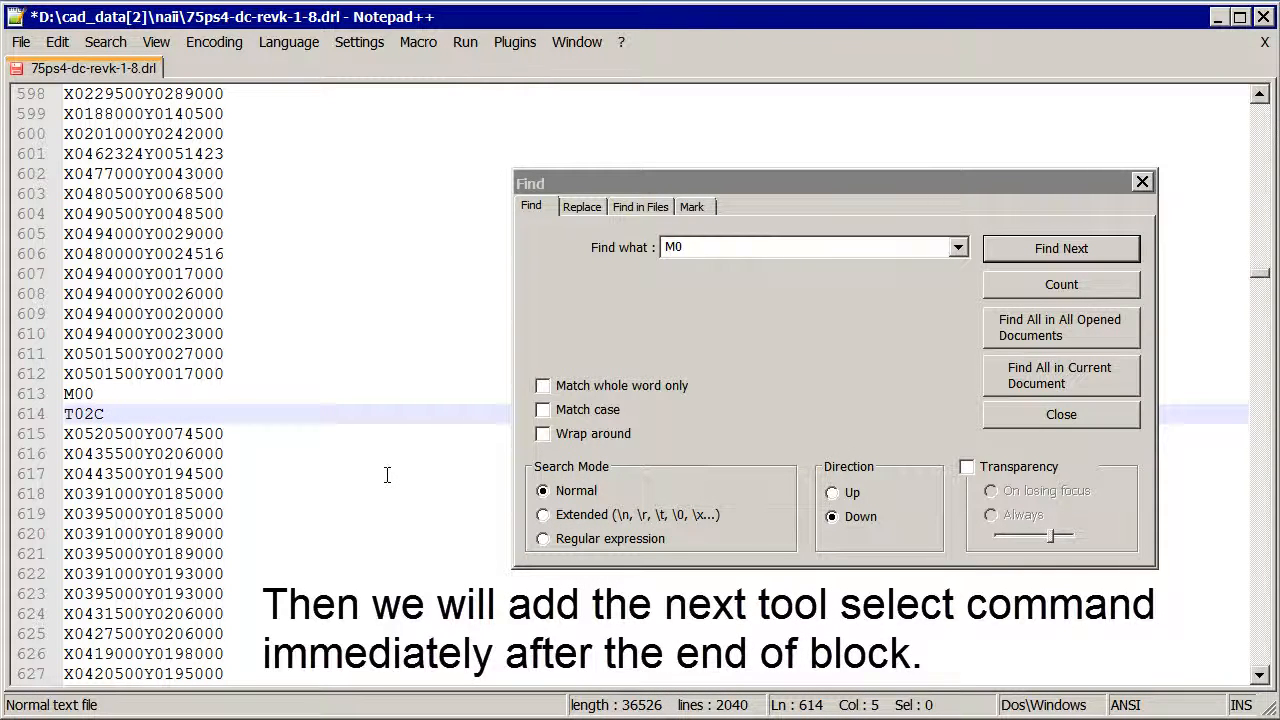
pyautogui.write('0.012')
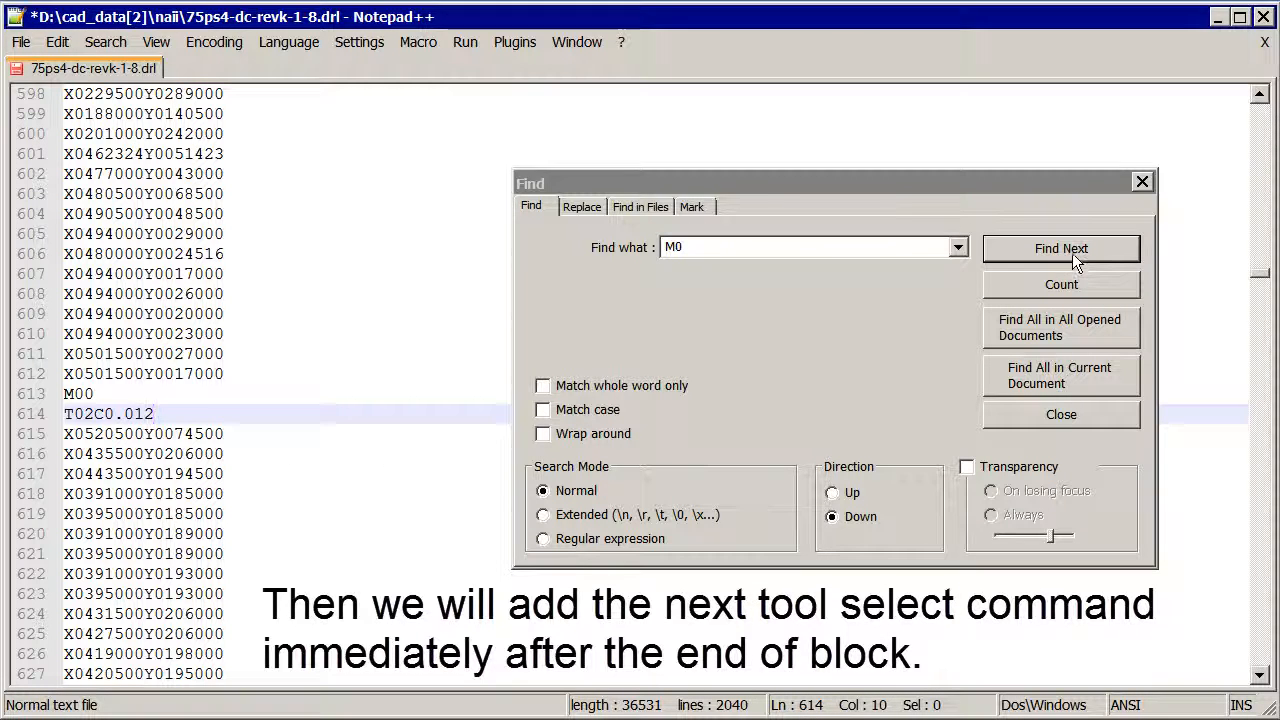
# Step: Continue after each following M00 with T03C0.014 through T12C0.150
pyautogui.click(1060, 248)
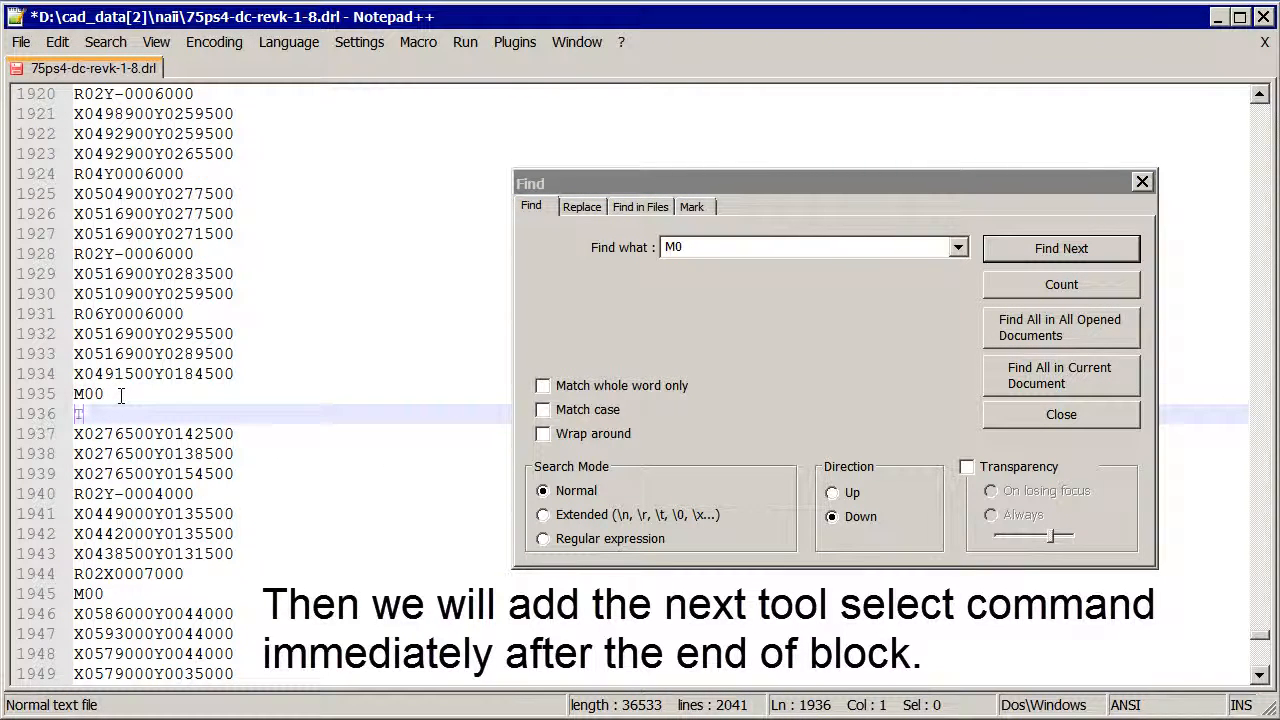
pyautogui.write('T03C')
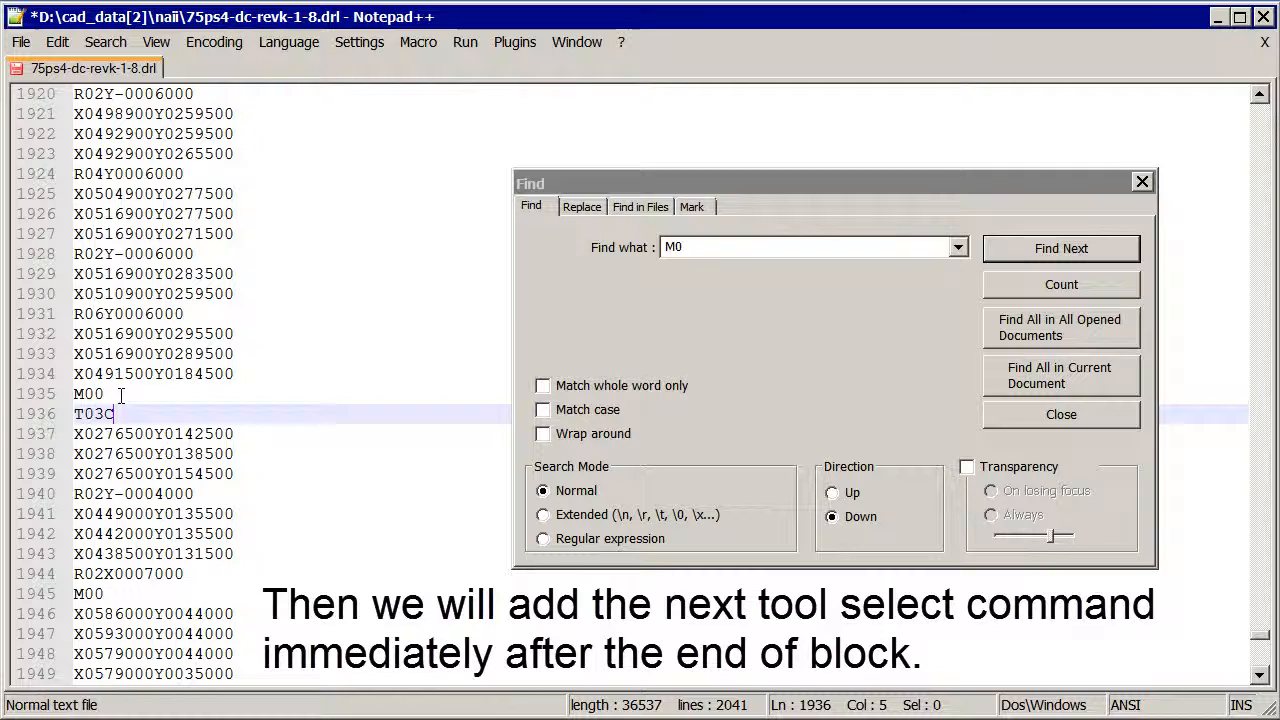
pyautogui.write('0.014')
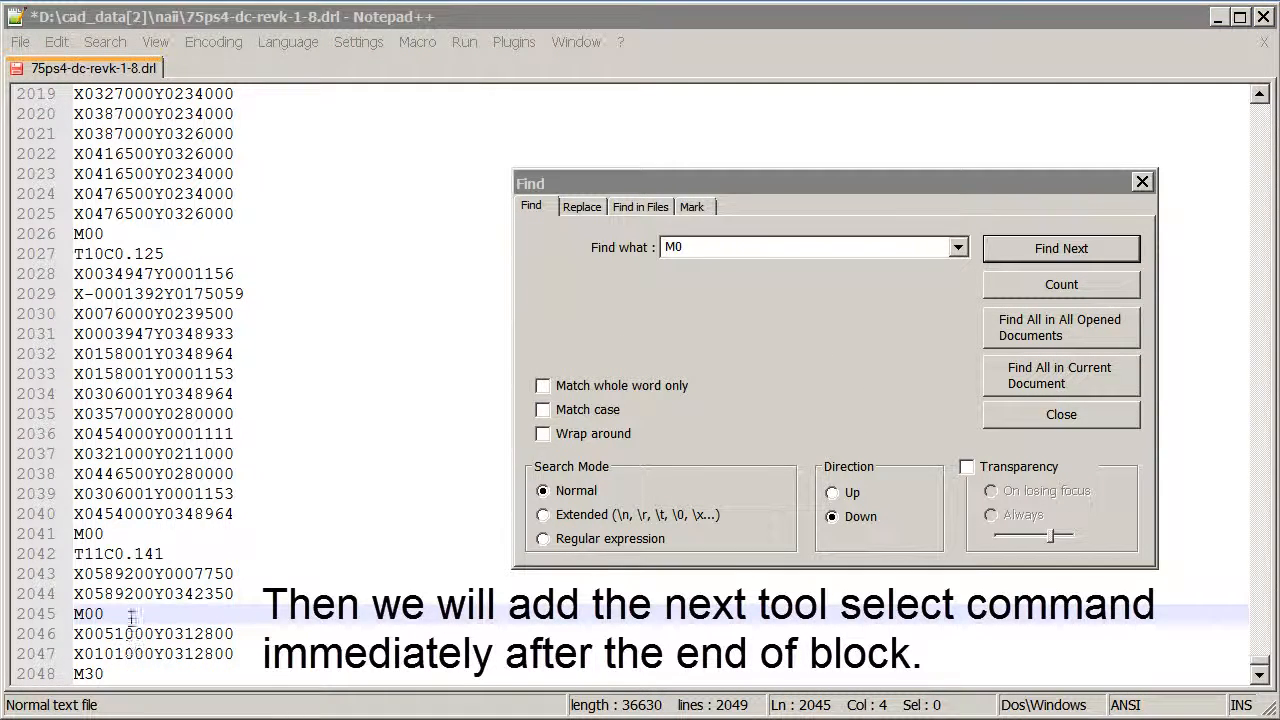
pyautogui.write('T12C0.150')
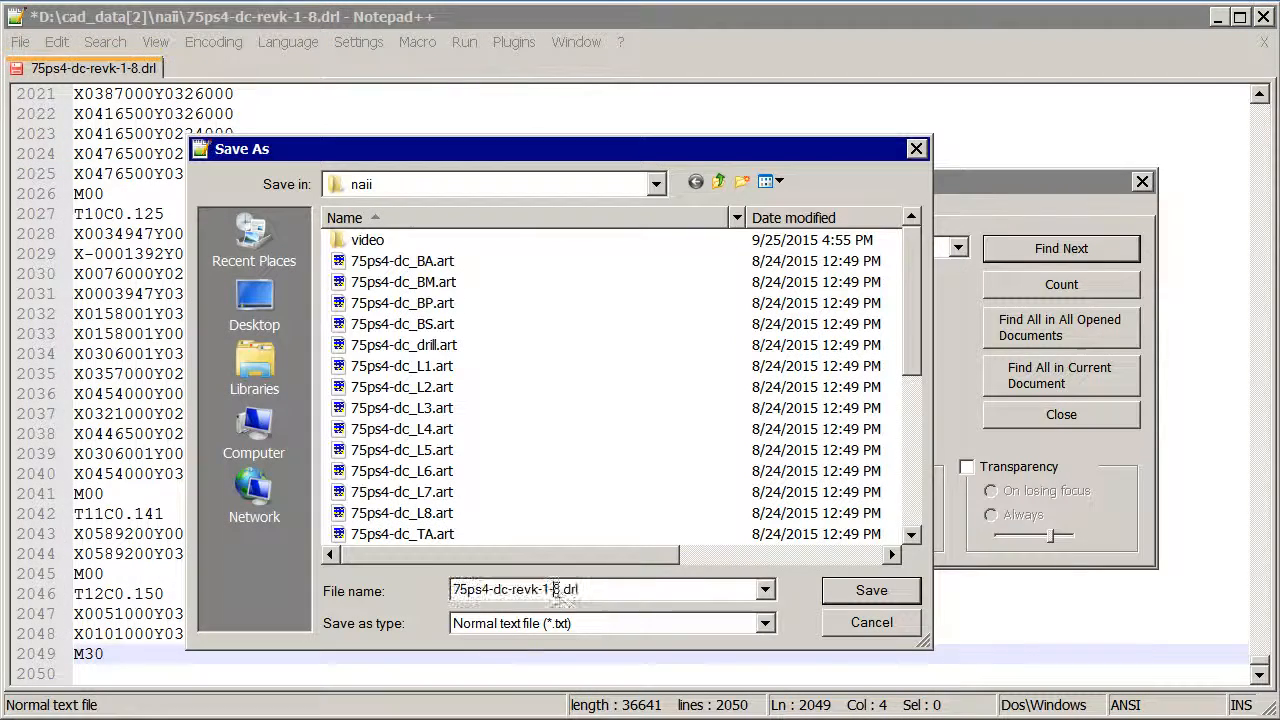
# Step: Save the corrected drill file as 75ps4-dc-revk-1-8fixed.drl
pyautogui.write('fixed')
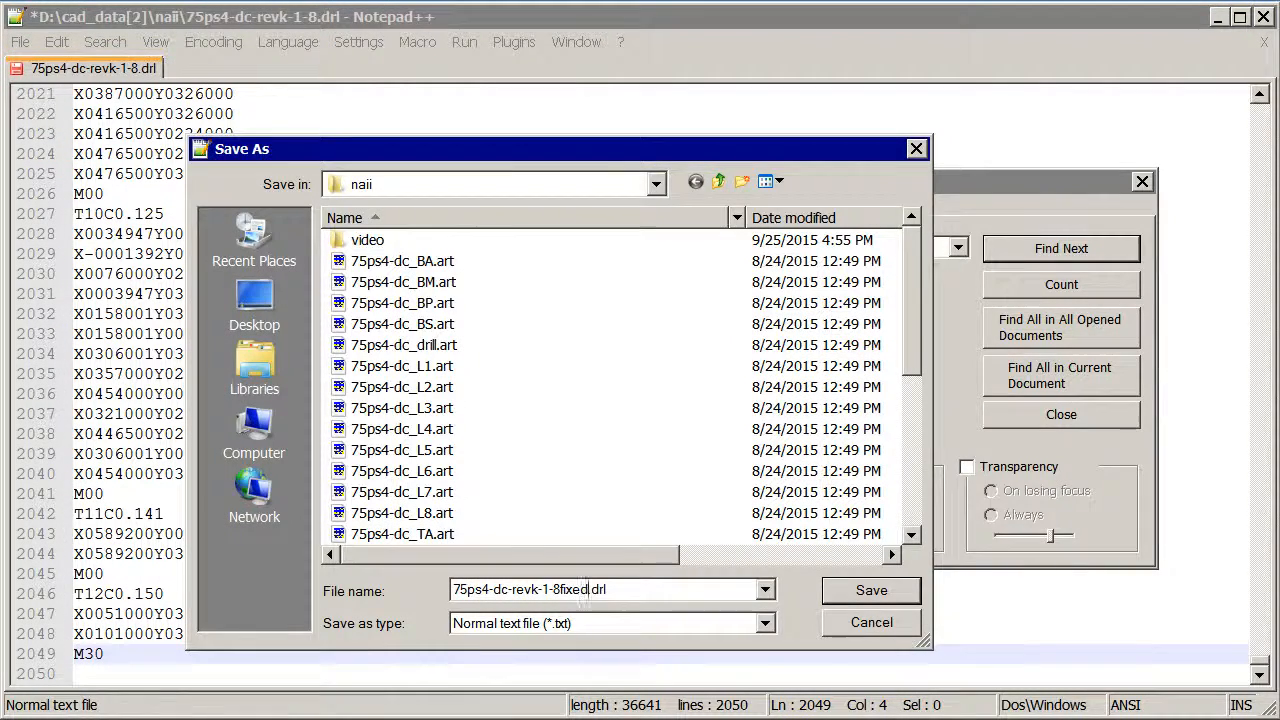
pyautogui.click(872, 588)
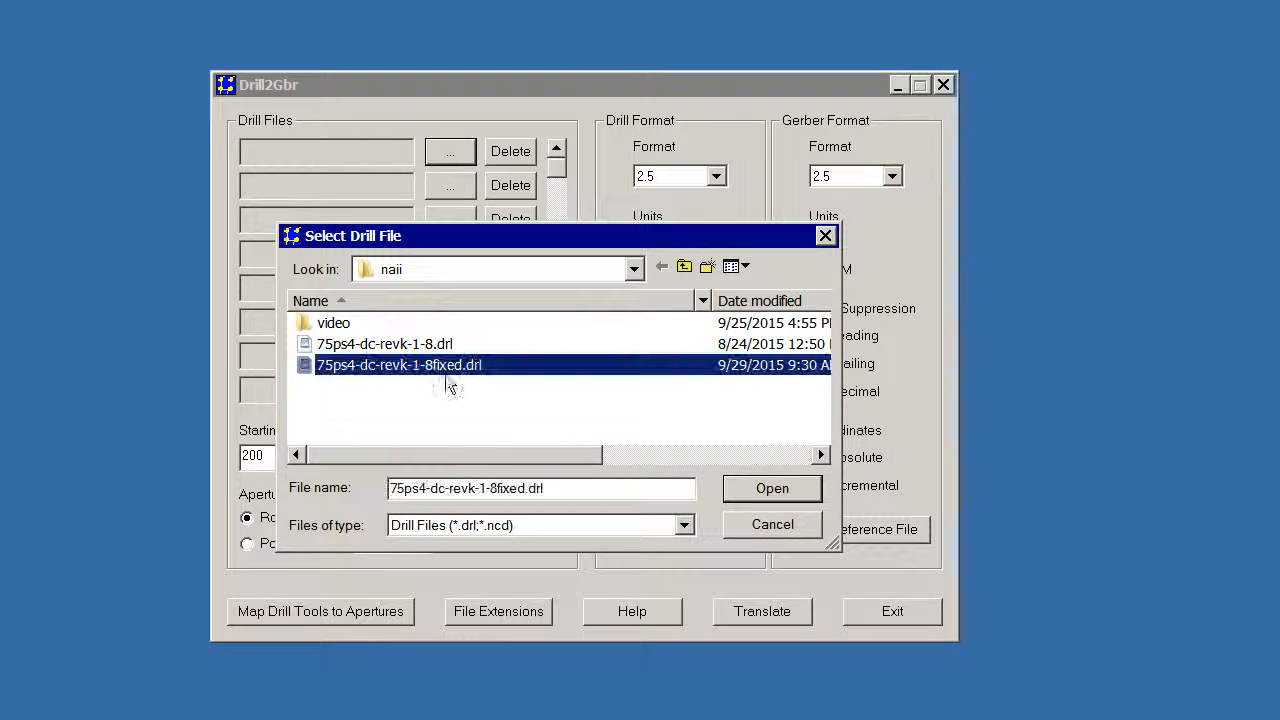
# Step: Set inch units, drill and Gerber formats 2.5 with leading zeros, and bring up Map Drill Tools to Apertures
pyautogui.click(772, 488)
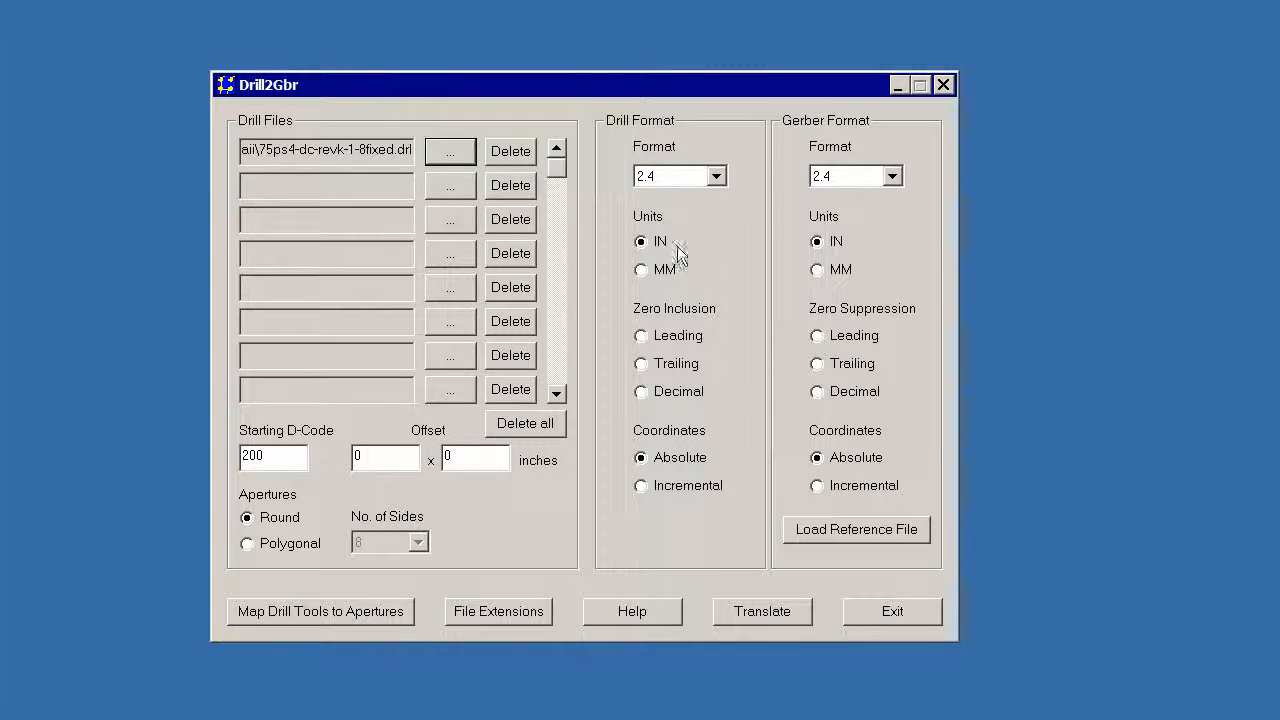
pyautogui.click(716, 176)
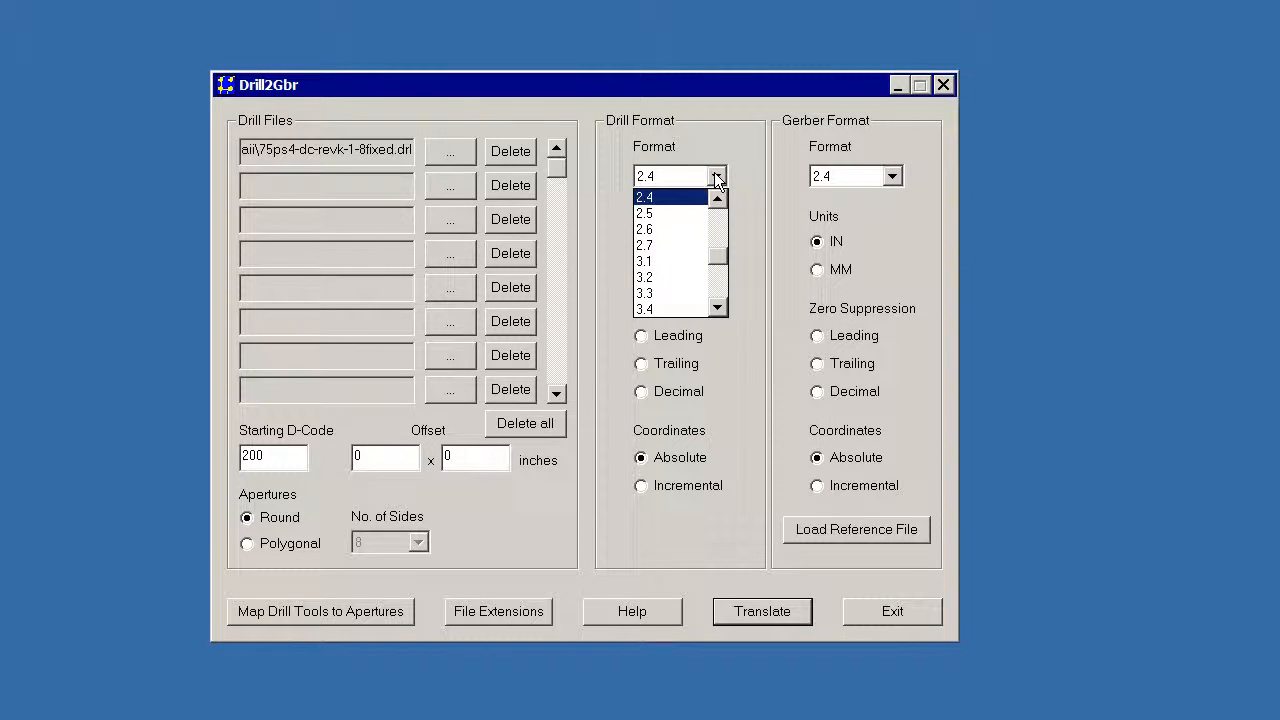
pyautogui.click(644, 212)
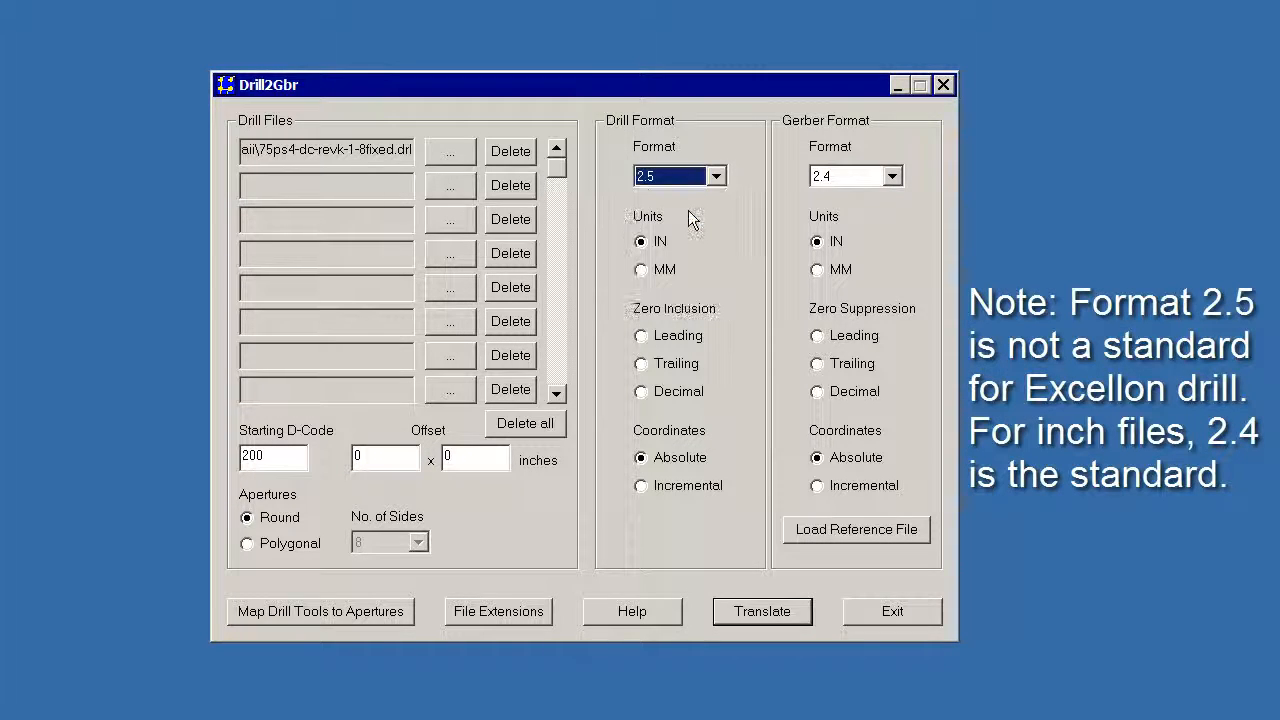
pyautogui.click(896, 176)
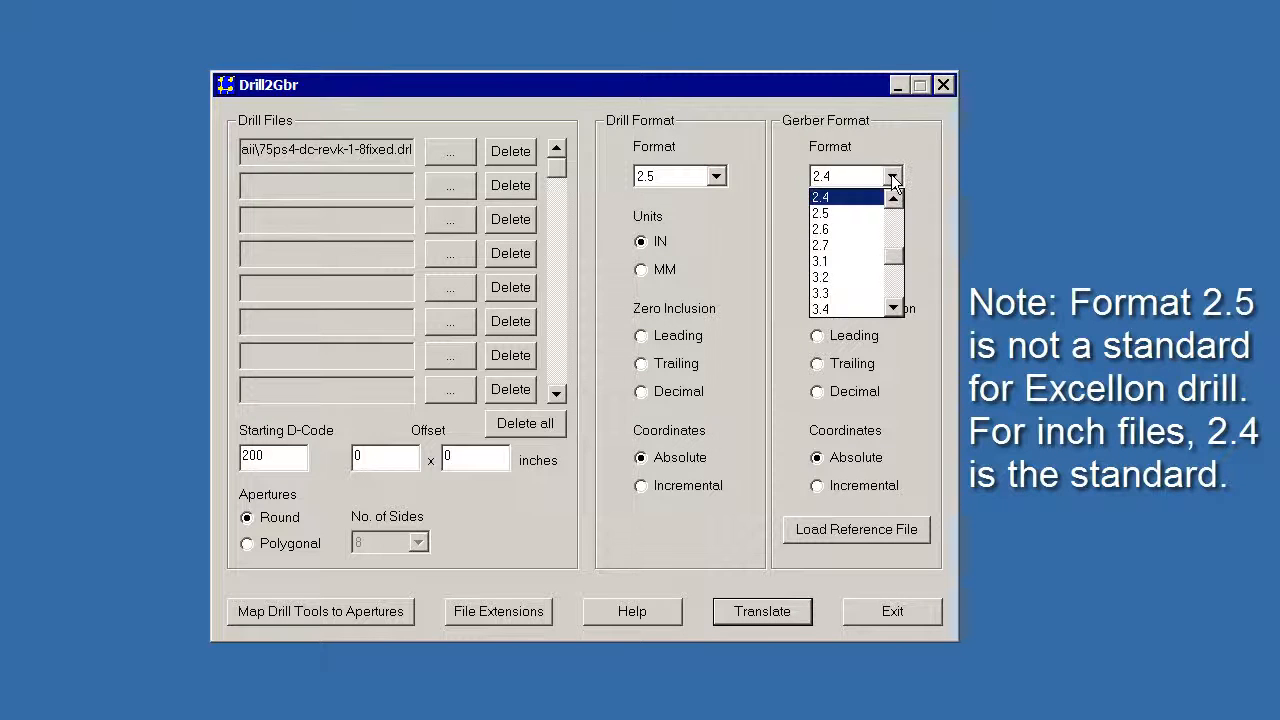
pyautogui.click(820, 212)
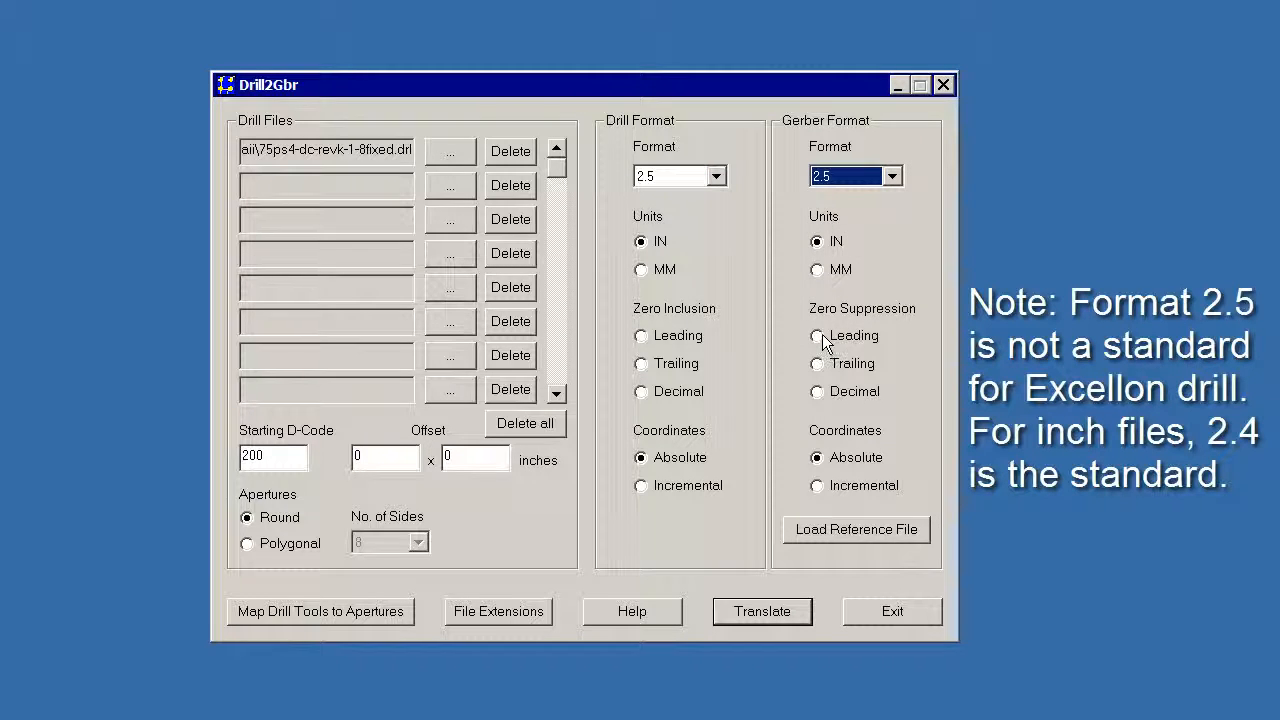
pyautogui.click(816, 336)
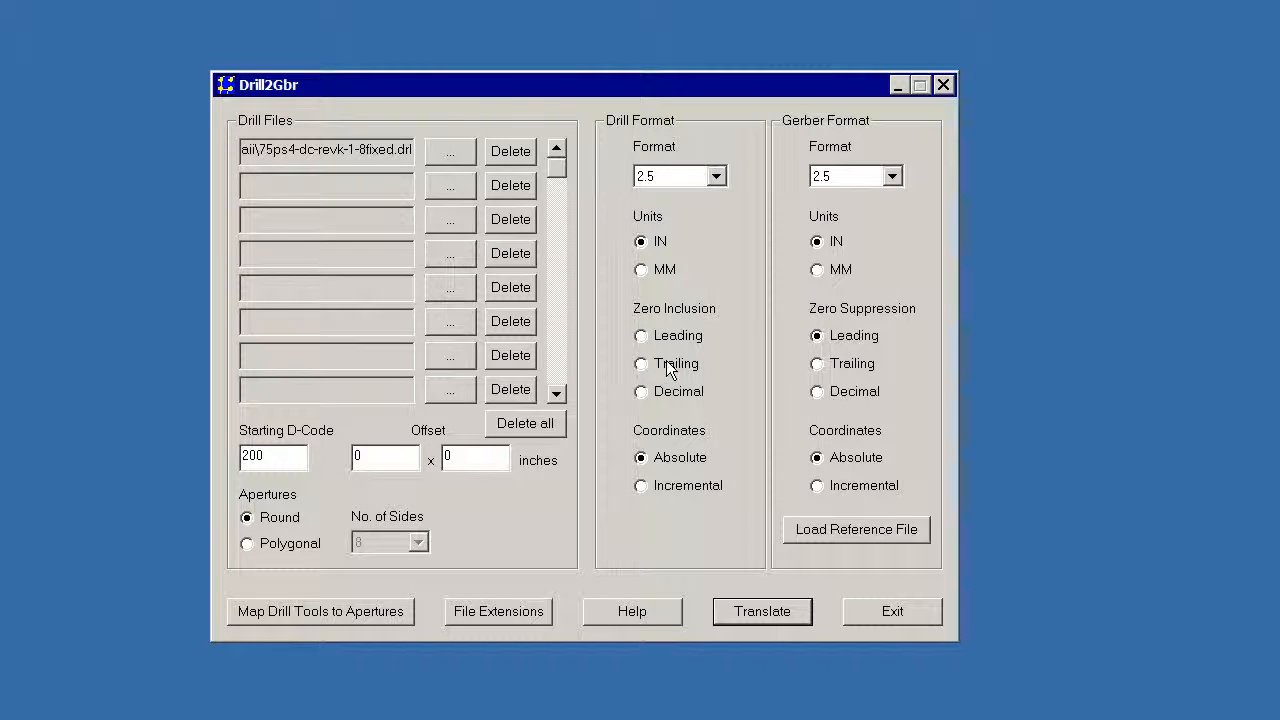
pyautogui.click(640, 336)
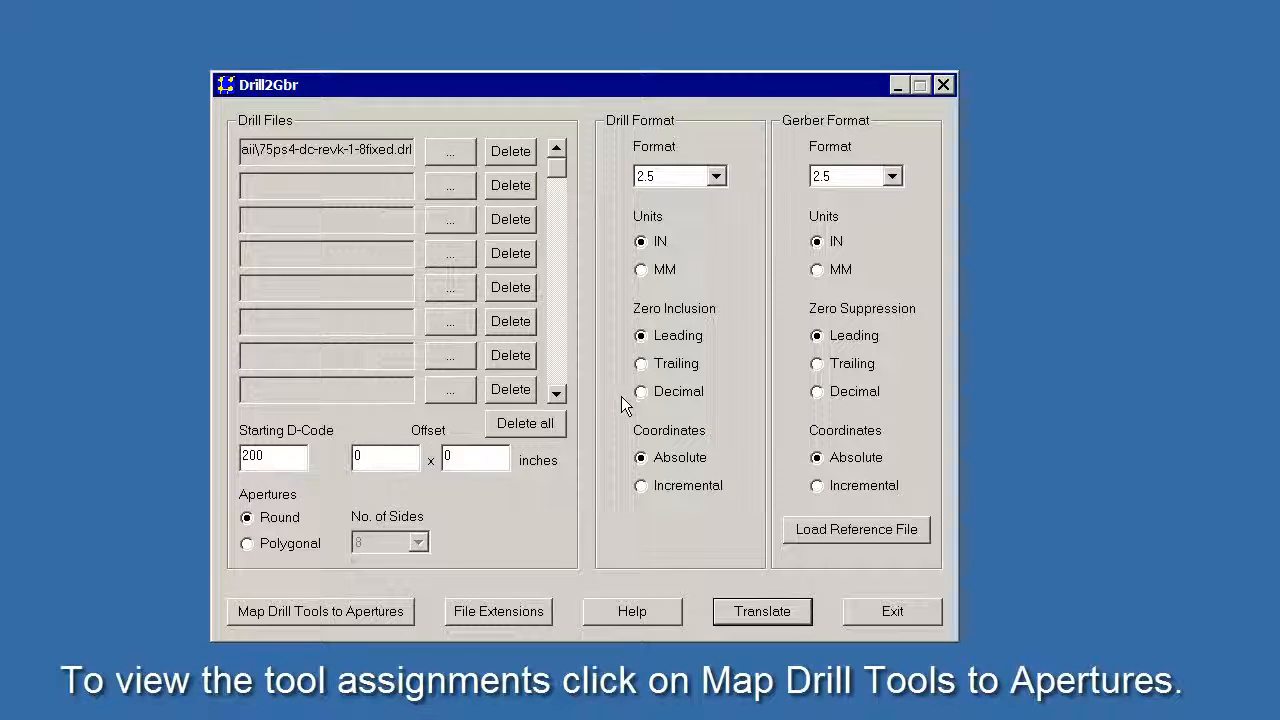
pyautogui.click(320, 612)
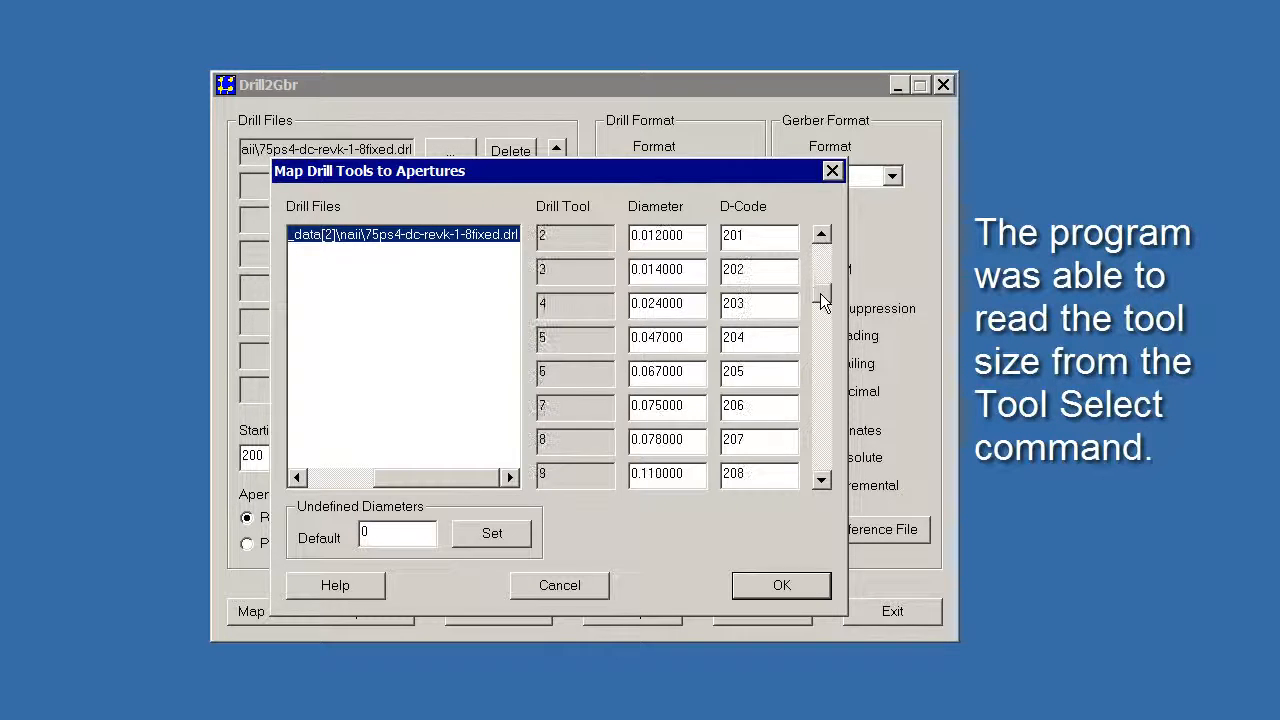
# Step: Redefine tool 1 (D-code 200) diameter to the compensated value 0.0105 inches
pyautogui.click(820, 234)
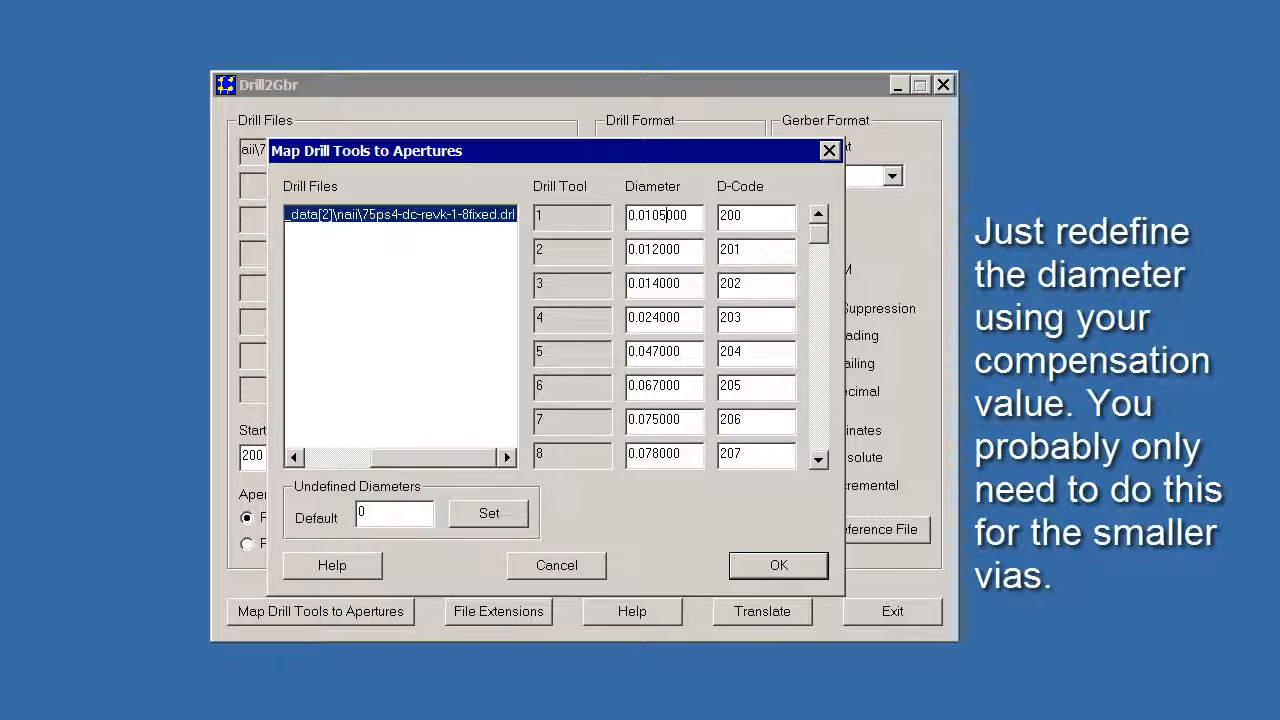
pyautogui.moveTo(664, 248)
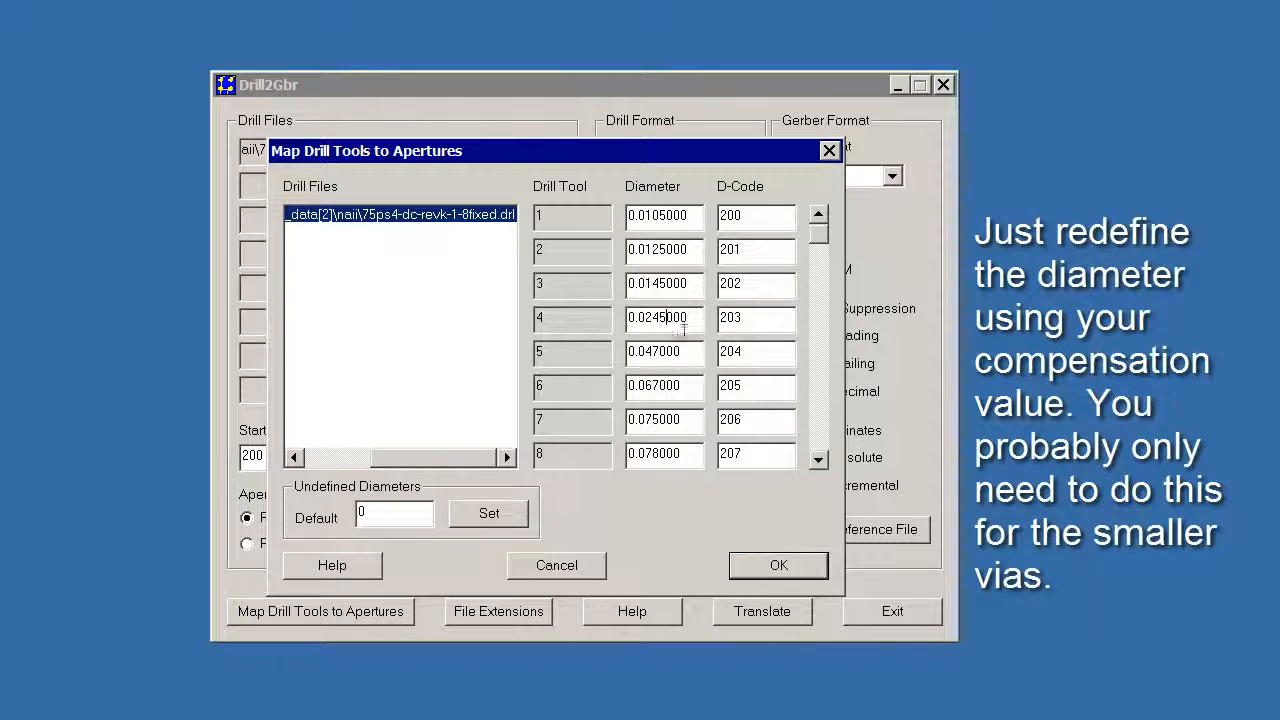
pyautogui.moveTo(676, 386)
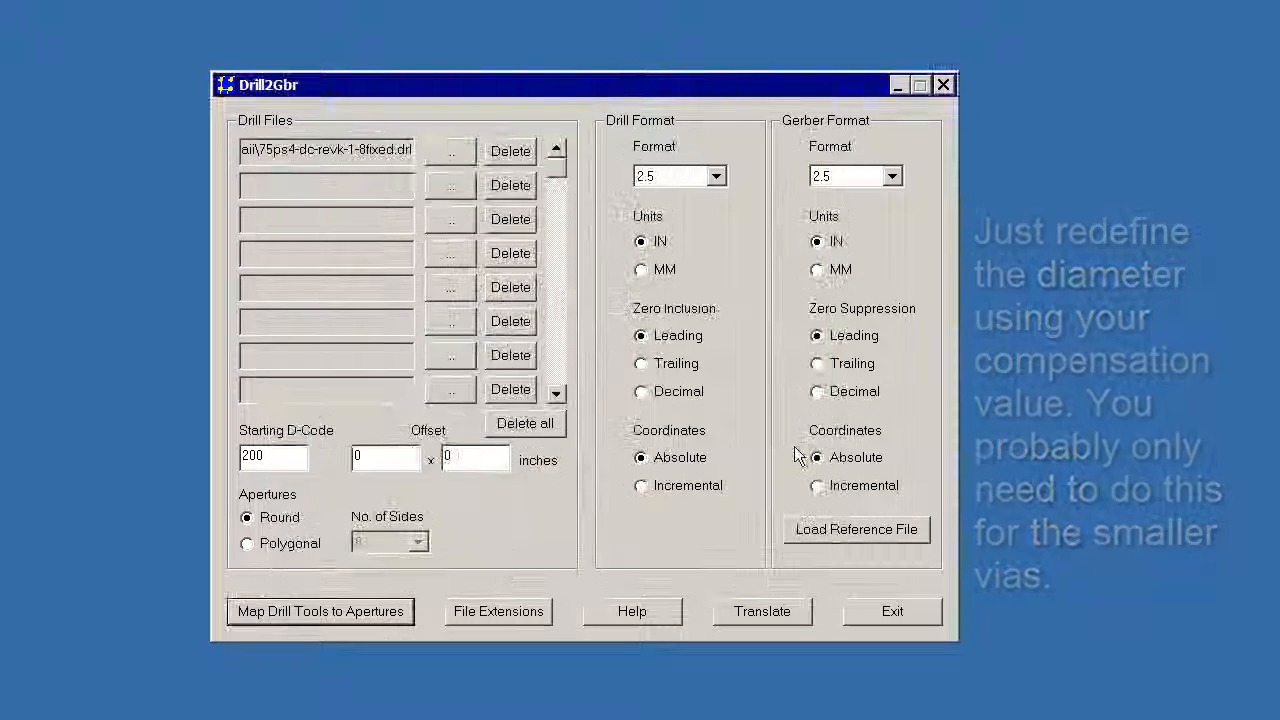
# Step: Translate the drill file to Gerber and view 75ps4-dc-revk-1-8fixed.gbr in GBRVU as round drill hits
pyautogui.click(762, 612)
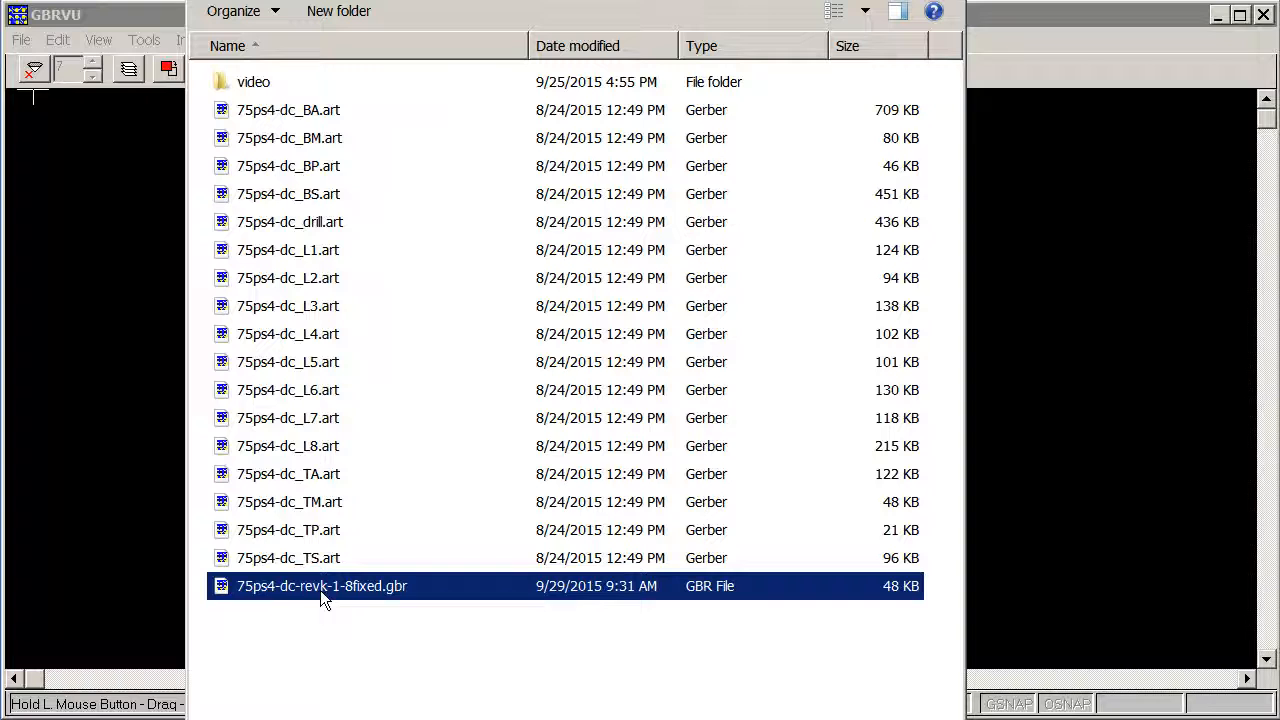
pyautogui.doubleClick(320, 586)
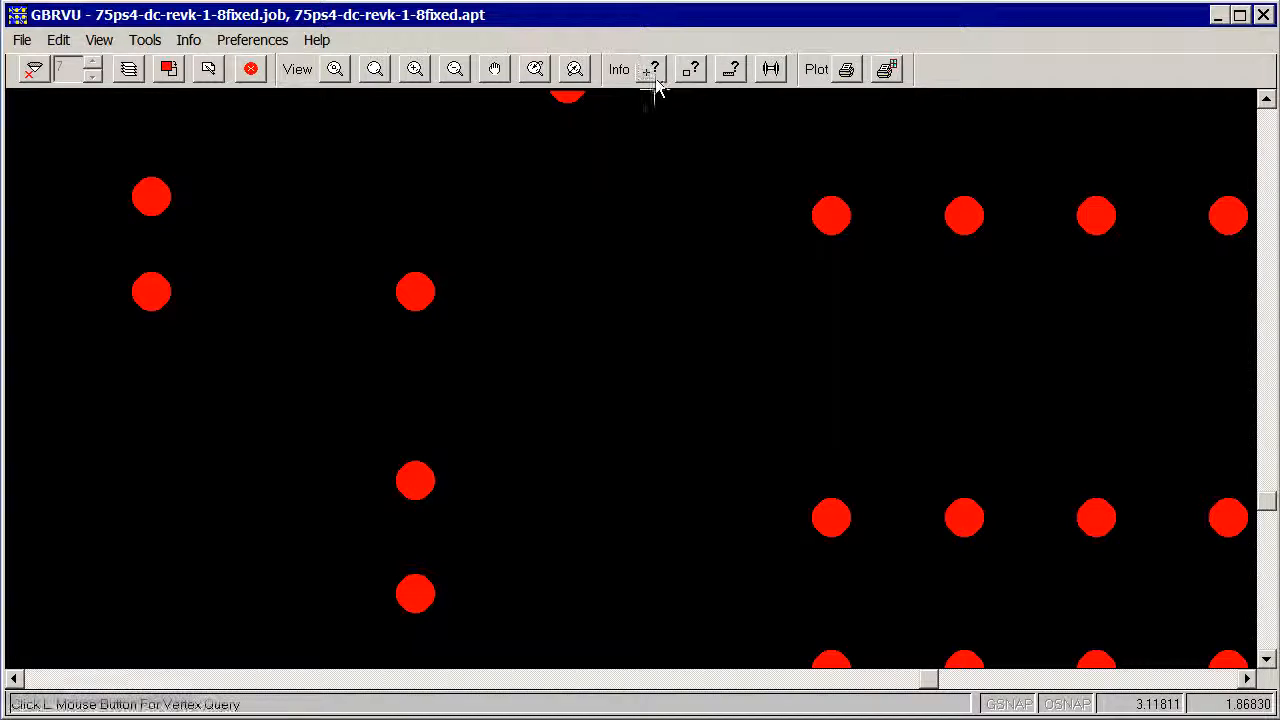
pyautogui.click(416, 292)
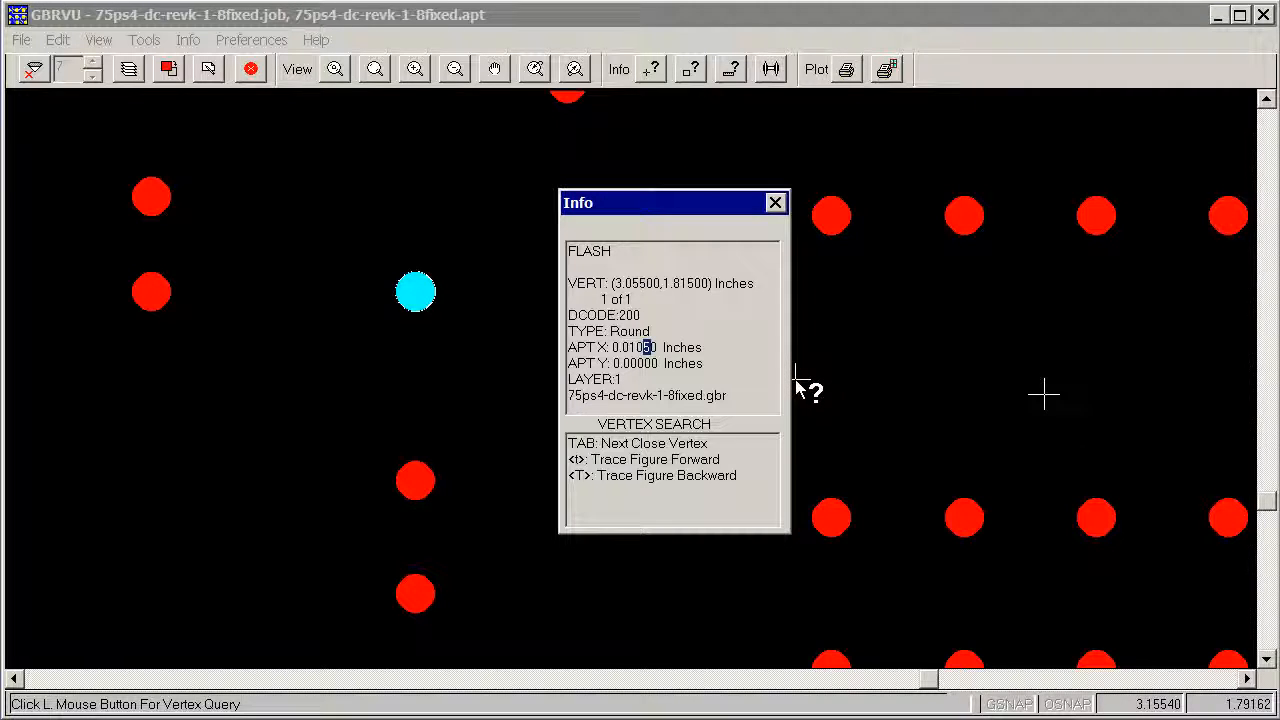
pyautogui.click(776, 202)
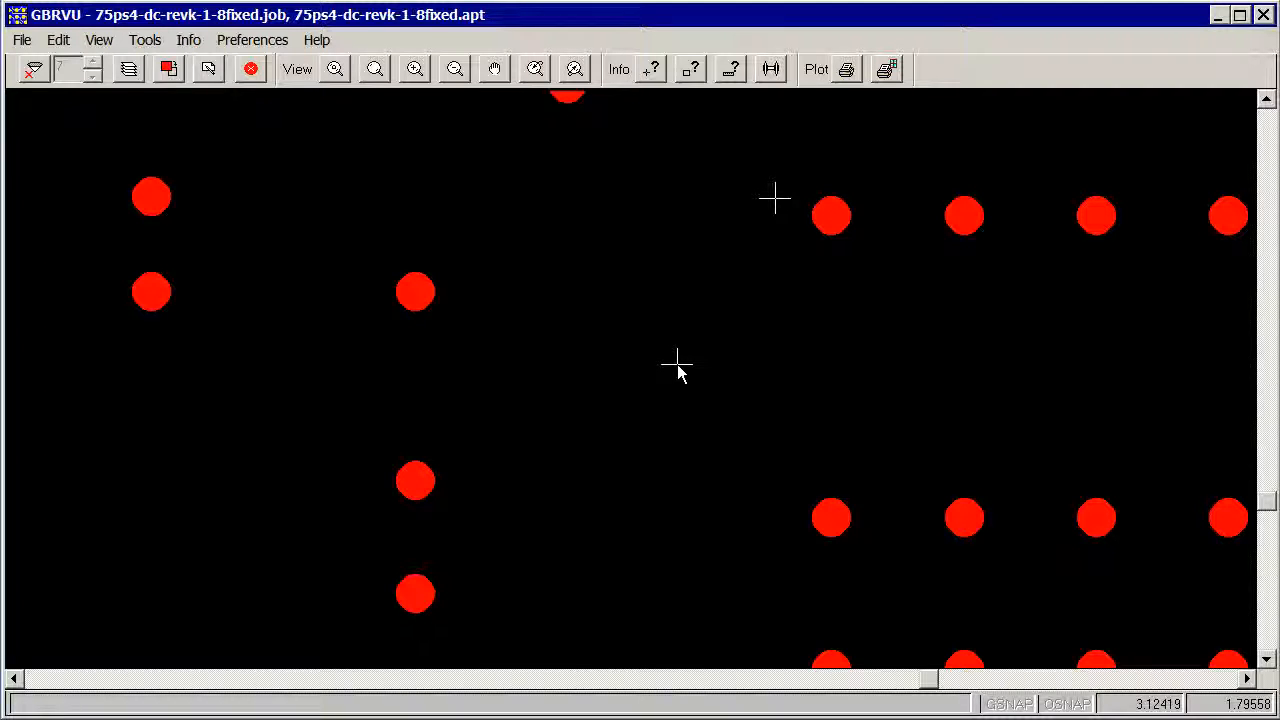
pyautogui.moveTo(428, 304)
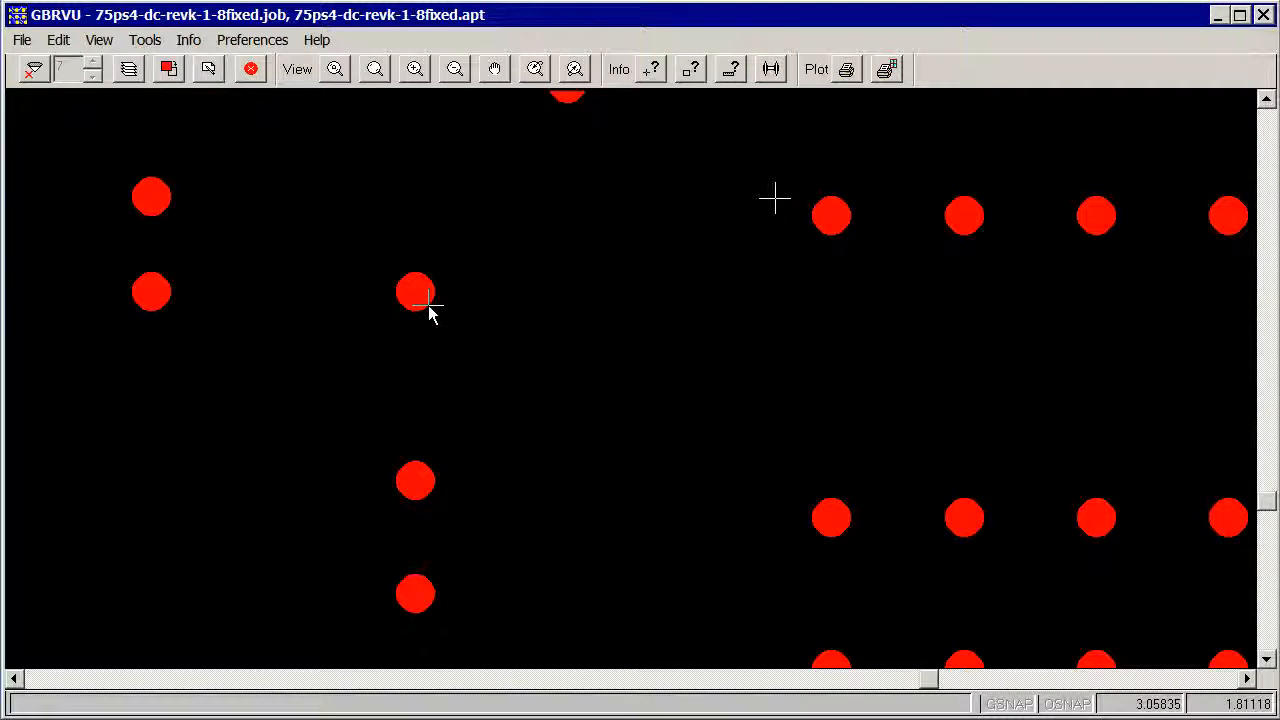